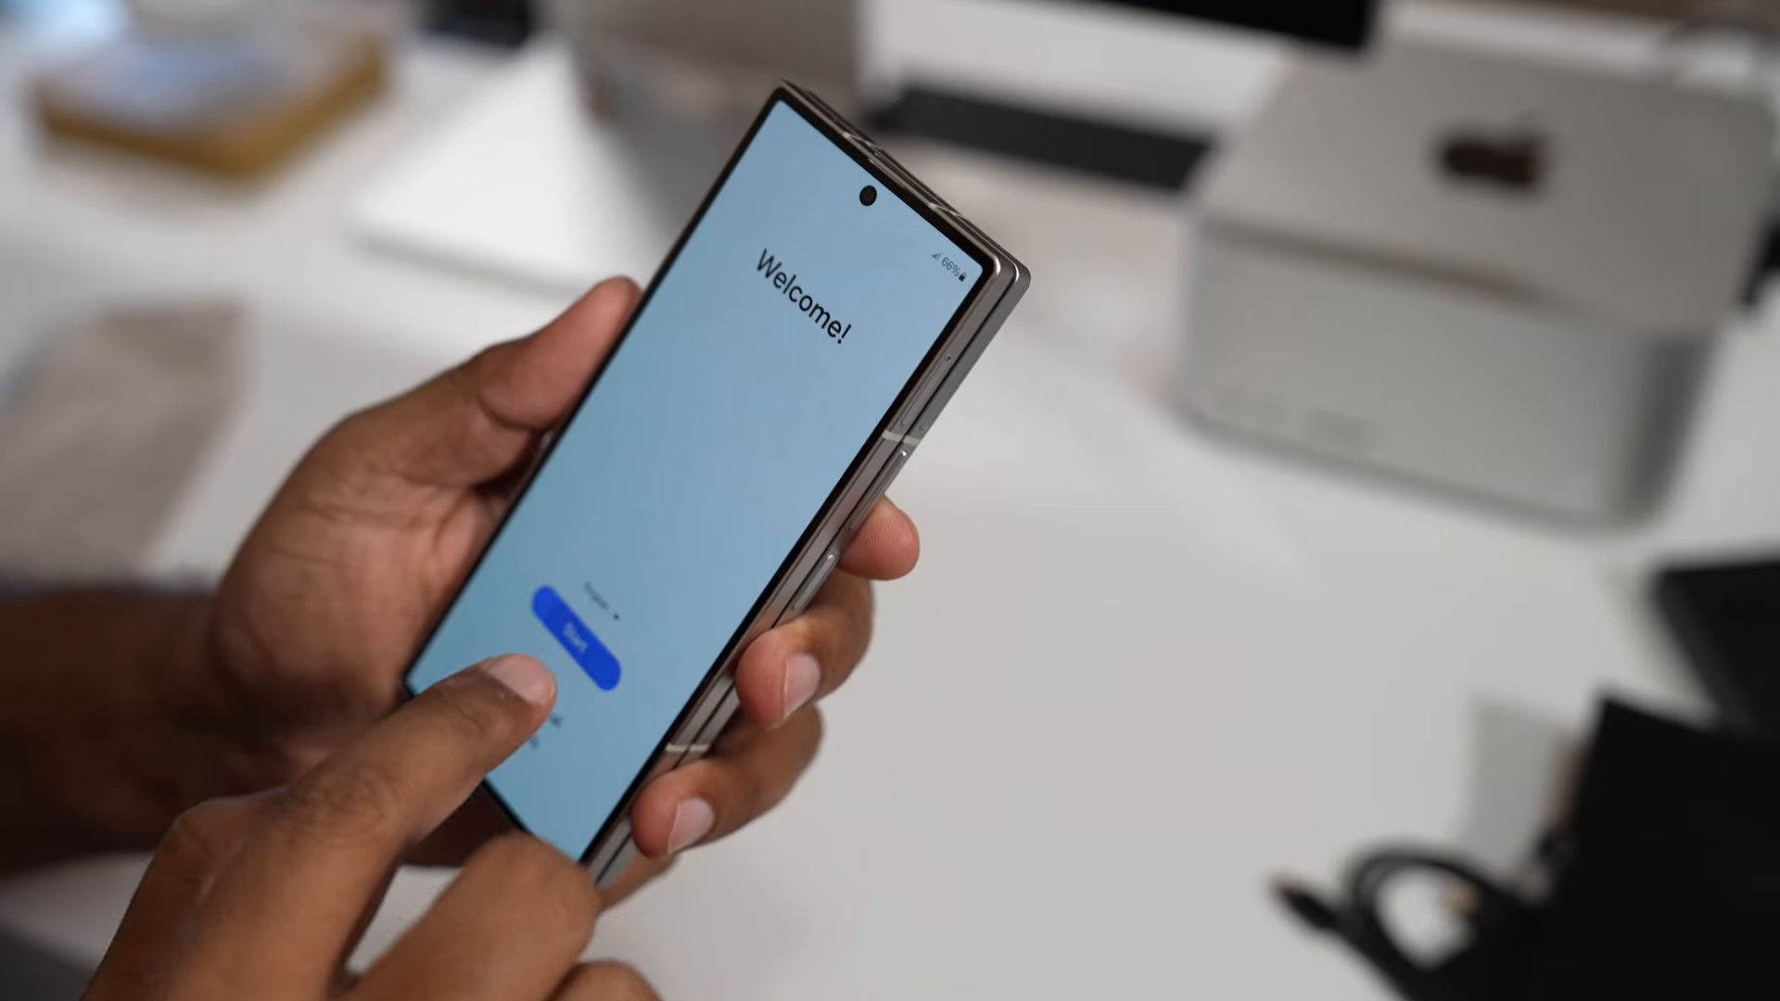
Start setup from the Welcome screen, reaching the For your review terms page
click(584, 642)
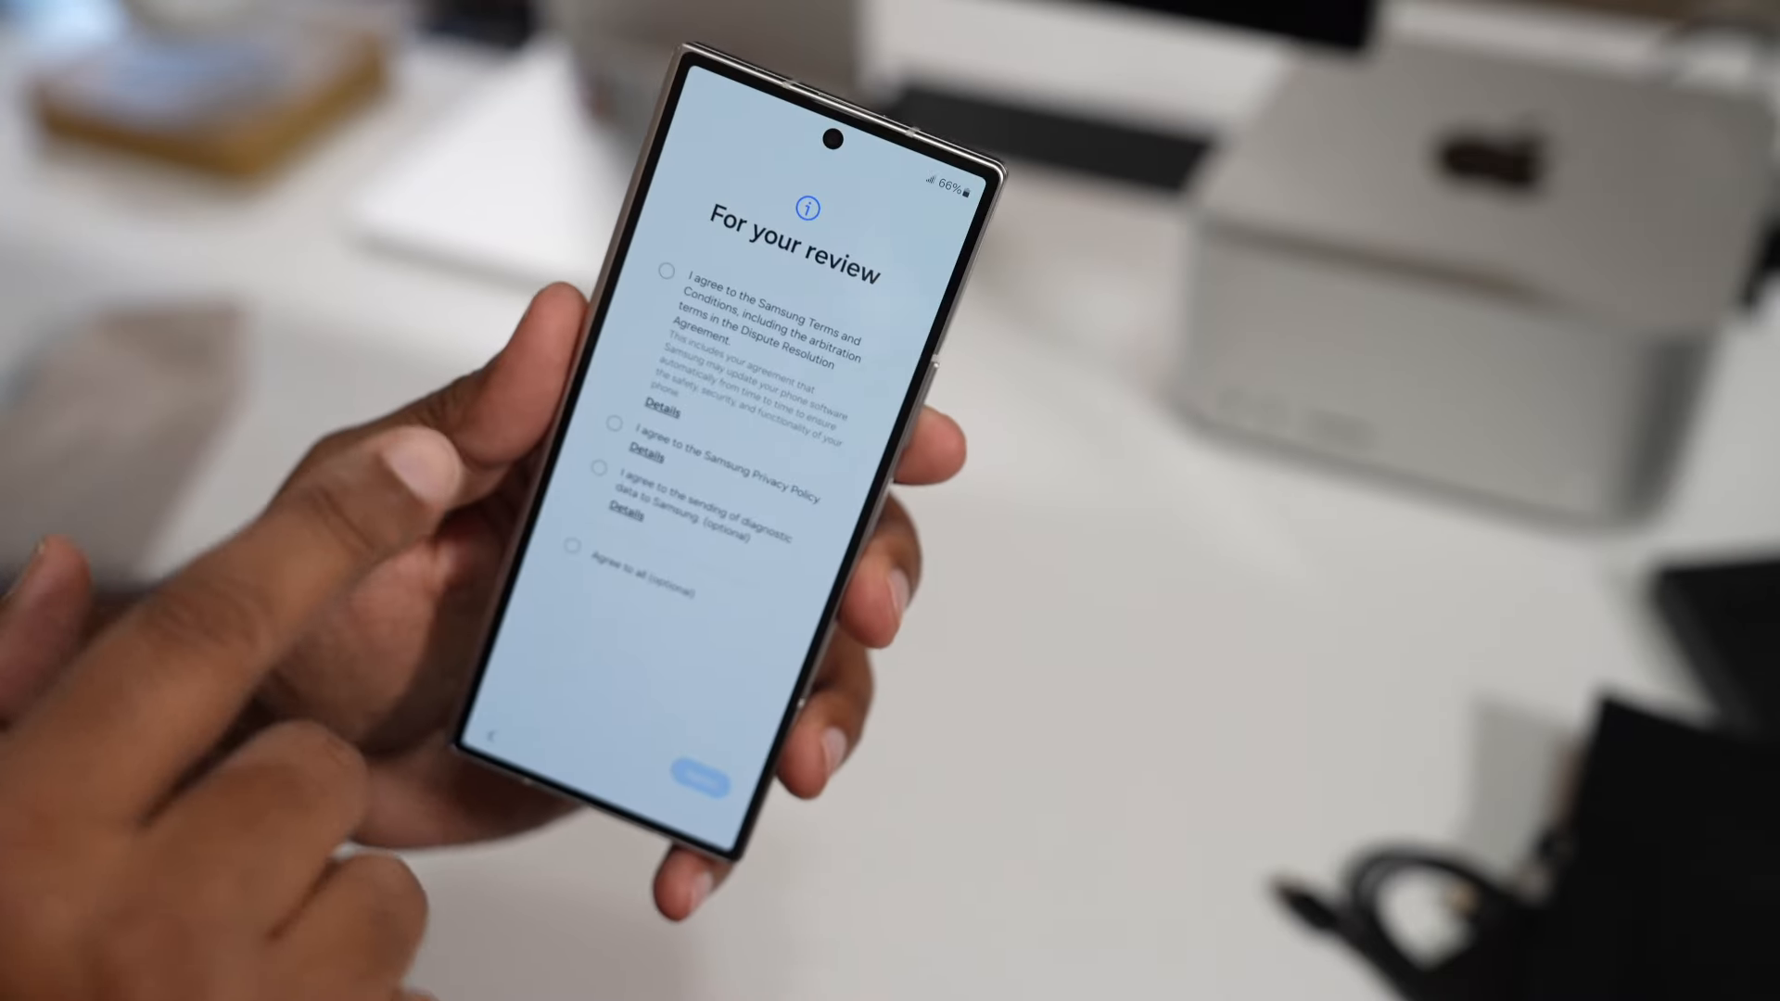